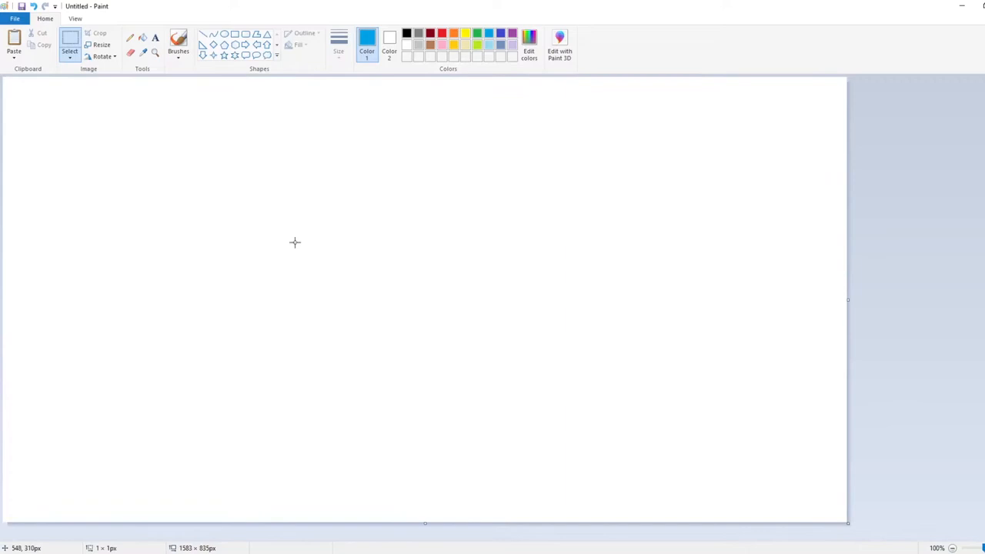
Paste the receiver picture and drag it toward the canvas centre
{"action": "key", "text": "ctrl+v"}
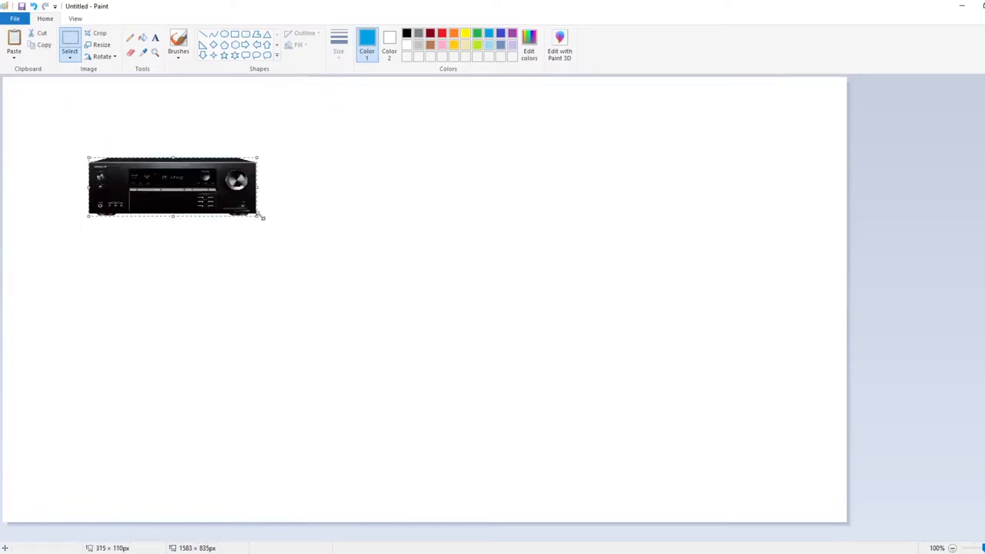
{"action": "left_click_drag", "start_coordinate": [172, 185], "coordinate": [300, 215]}
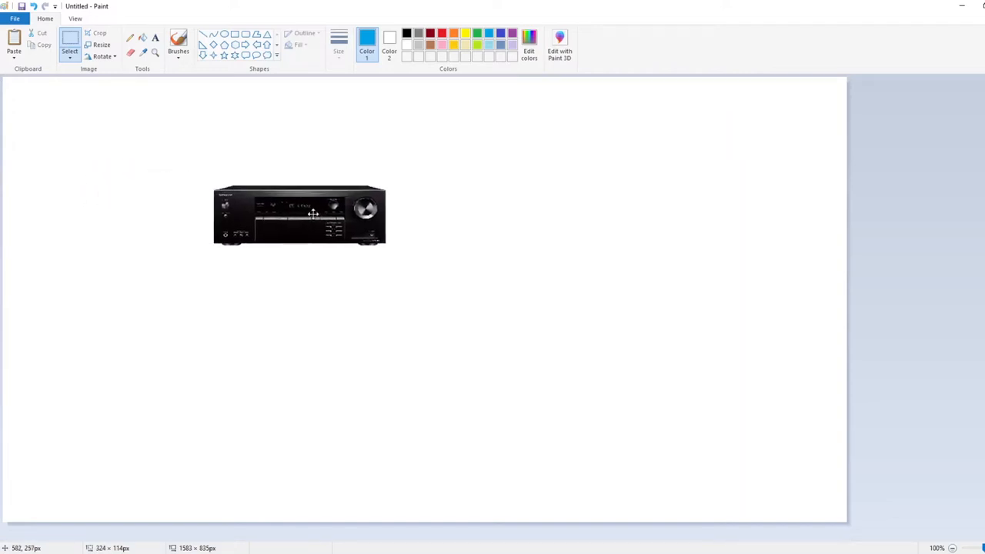
{"action": "left_click_drag", "start_coordinate": [300, 215], "coordinate": [422, 259]}
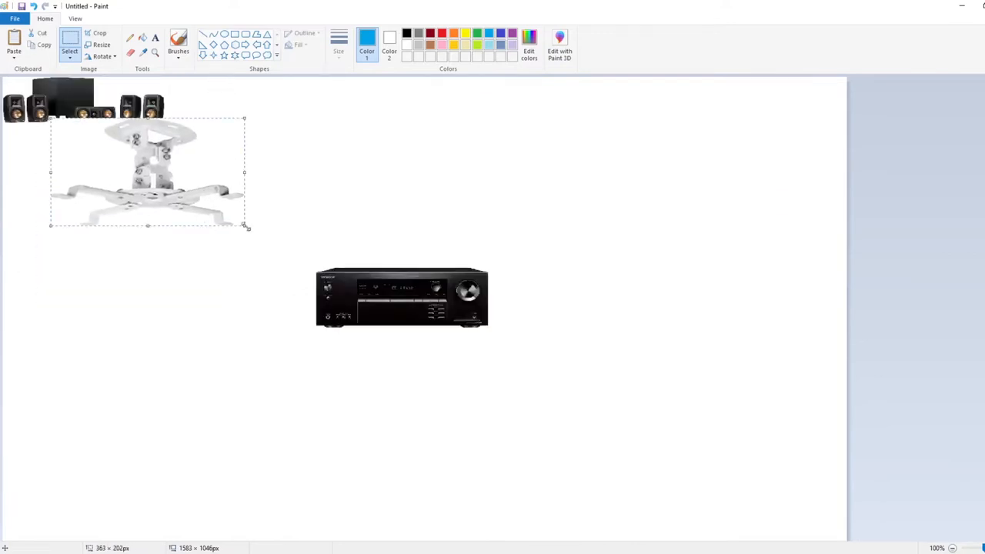
Reposition the ceiling mount picture and move the speaker mount picture to the right side
{"action": "left_click_drag", "start_coordinate": [148, 171], "coordinate": [80, 171]}
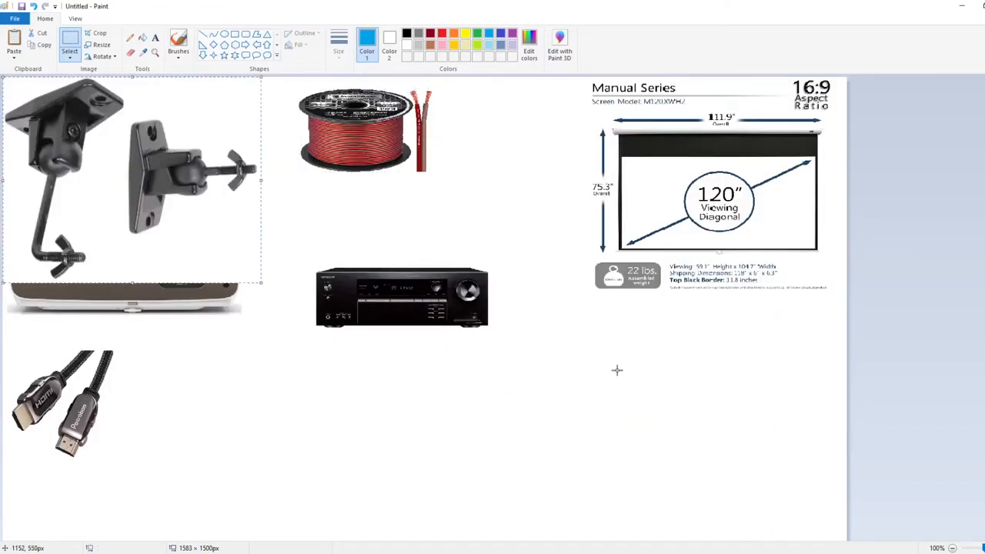
{"action": "left_click_drag", "start_coordinate": [131, 180], "coordinate": [685, 419]}
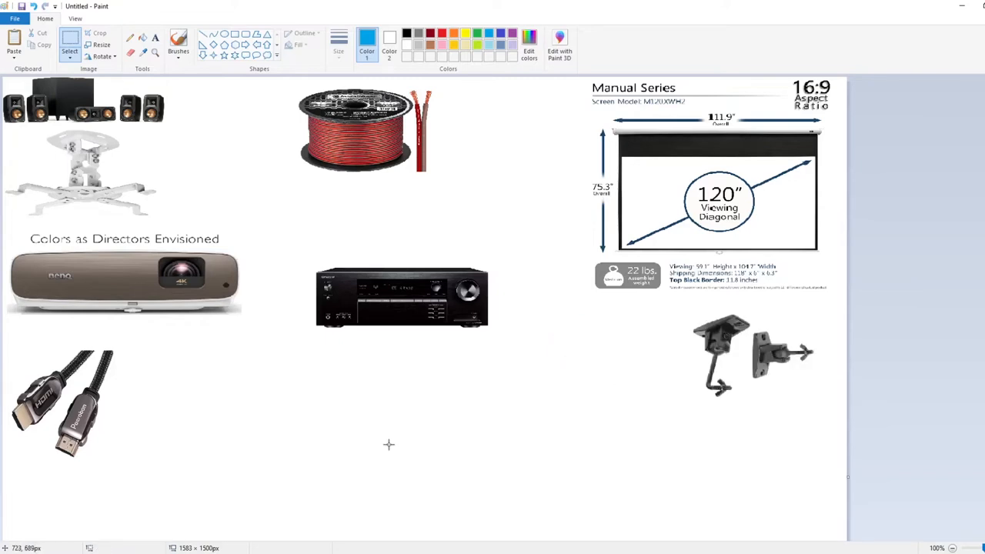
{"action": "mouse_move", "coordinate": [285, 385]}
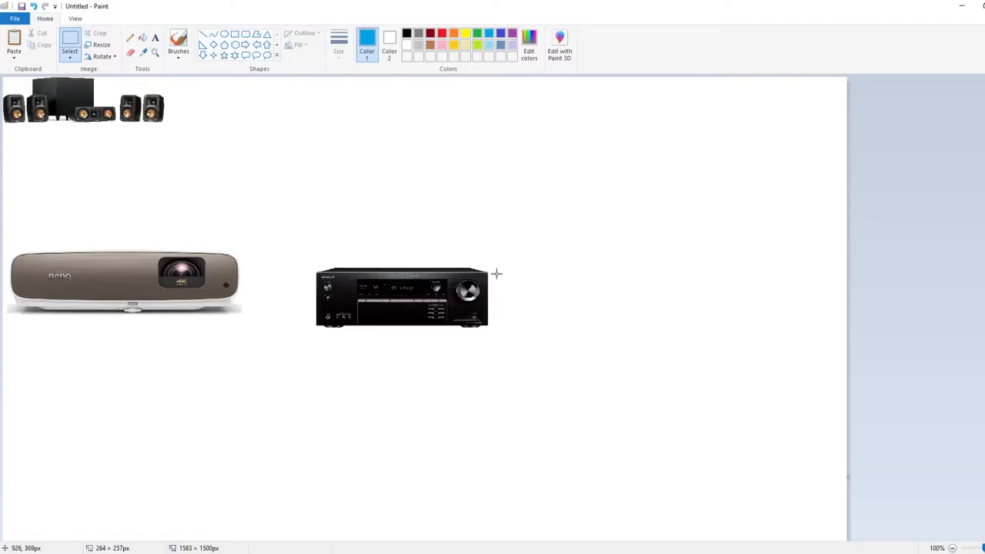
Move the projector below the receiver, join them with a blue line labelled 'HDMI ARC'
{"action": "left_click_drag", "start_coordinate": [123, 281], "coordinate": [434, 500]}
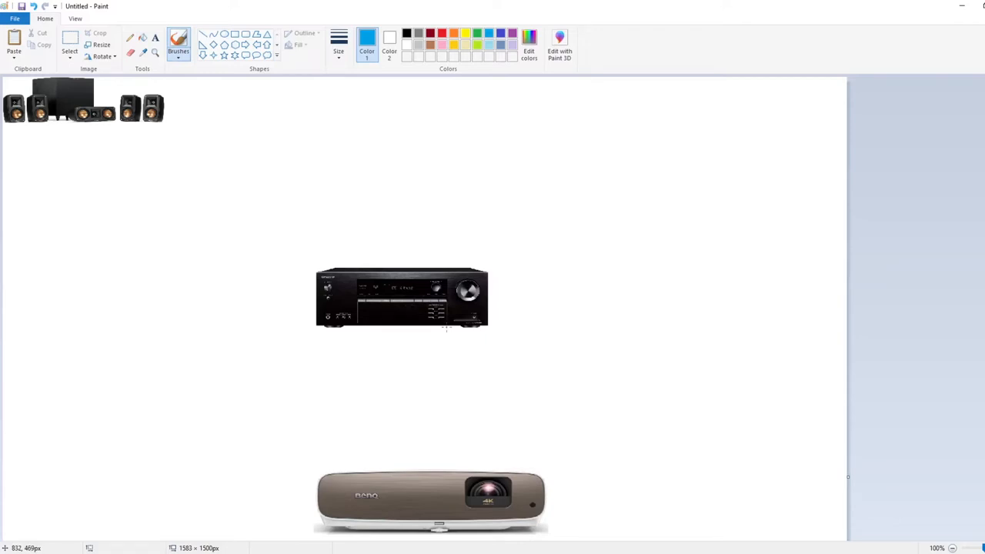
{"action": "left_click_drag", "start_coordinate": [447, 331], "coordinate": [446, 468]}
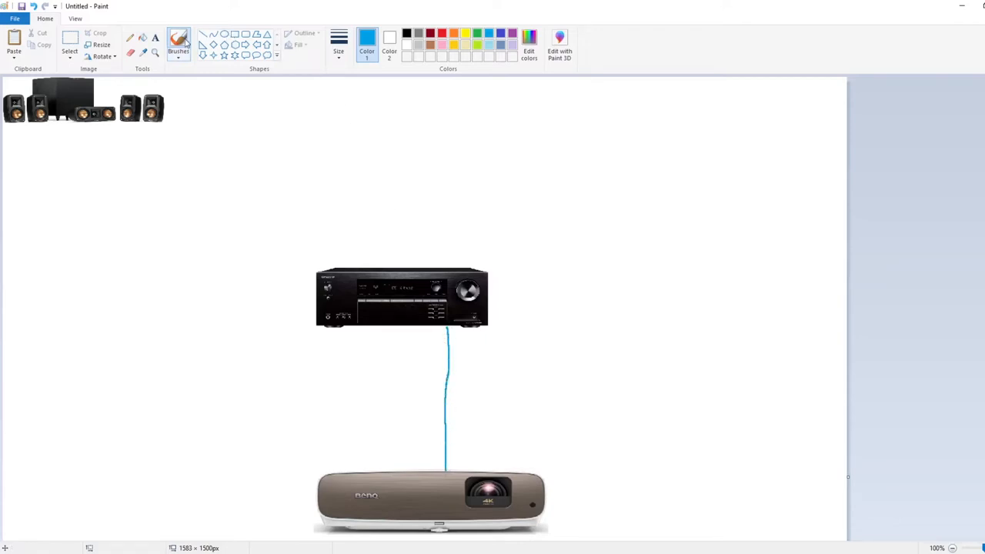
{"action": "left_click_drag", "start_coordinate": [472, 363], "coordinate": [826, 409]}
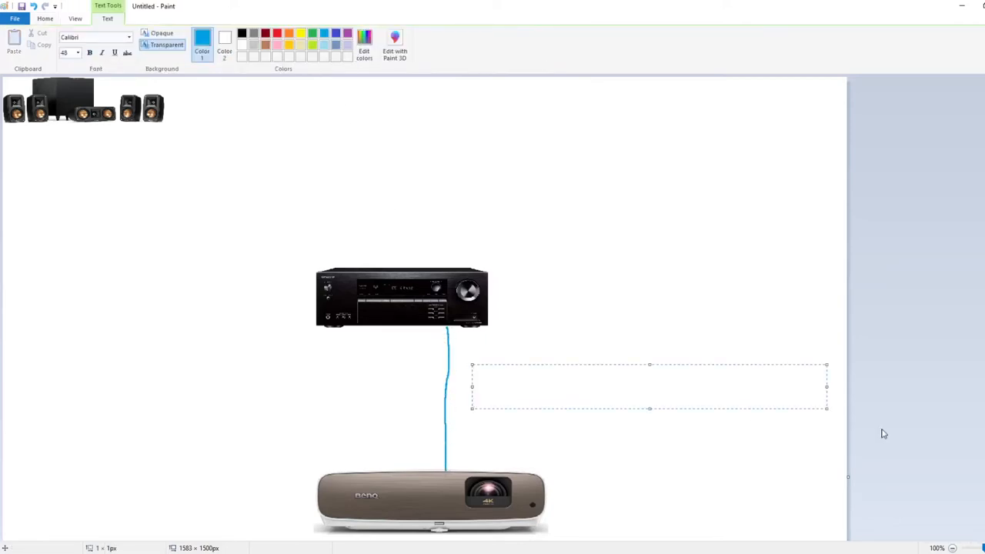
{"action": "type", "text": "HDMI ARC"}
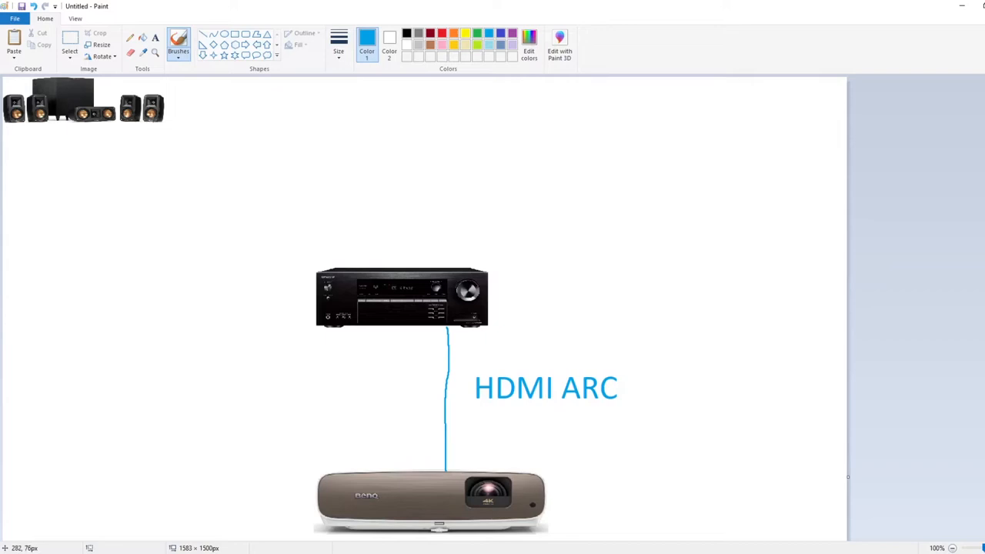
{"action": "mouse_move", "coordinate": [153, 119]}
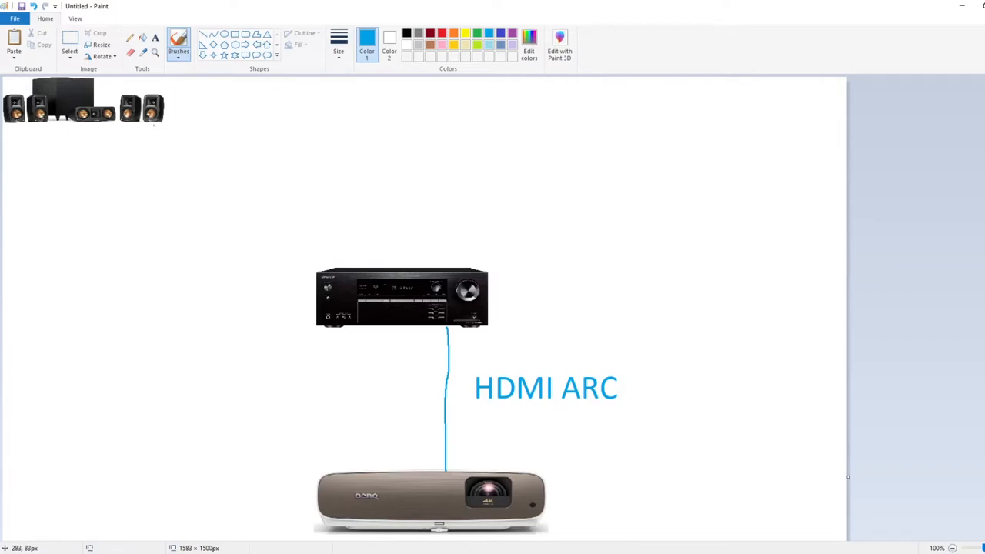
{"action": "mouse_move", "coordinate": [396, 251]}
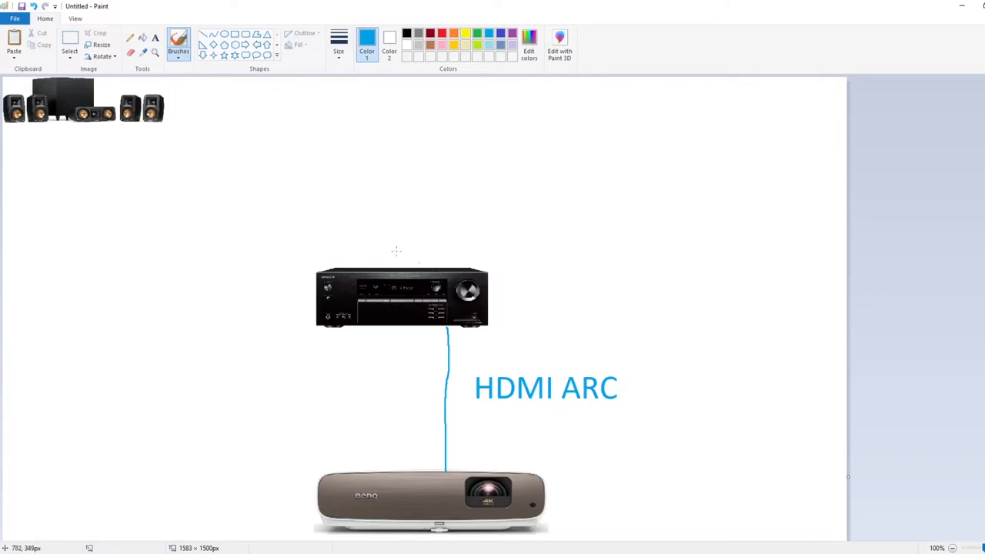
Draw speaker wires to the receiver, switching the brush colour to red
{"action": "left_click_drag", "start_coordinate": [154, 135], "coordinate": [286, 163]}
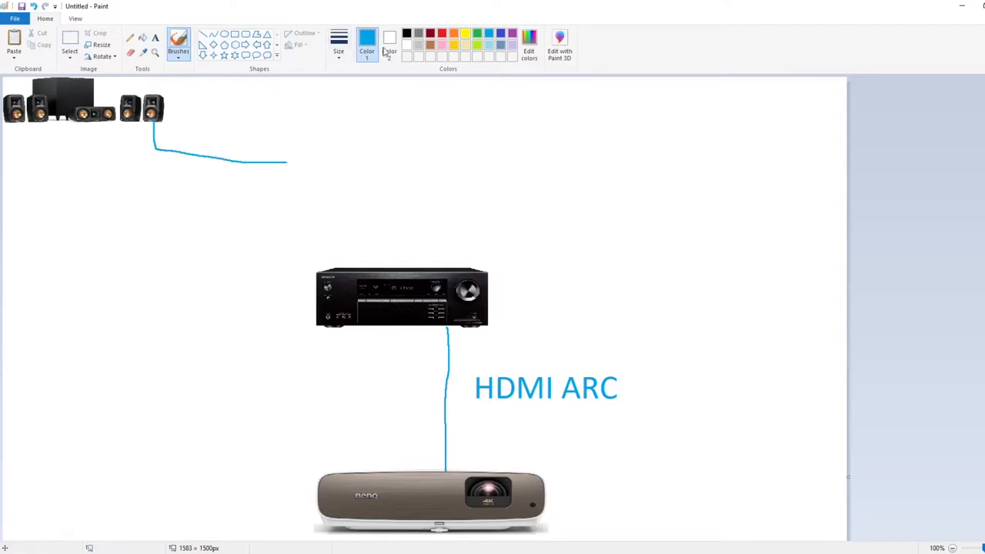
{"action": "left_click", "coordinate": [430, 32]}
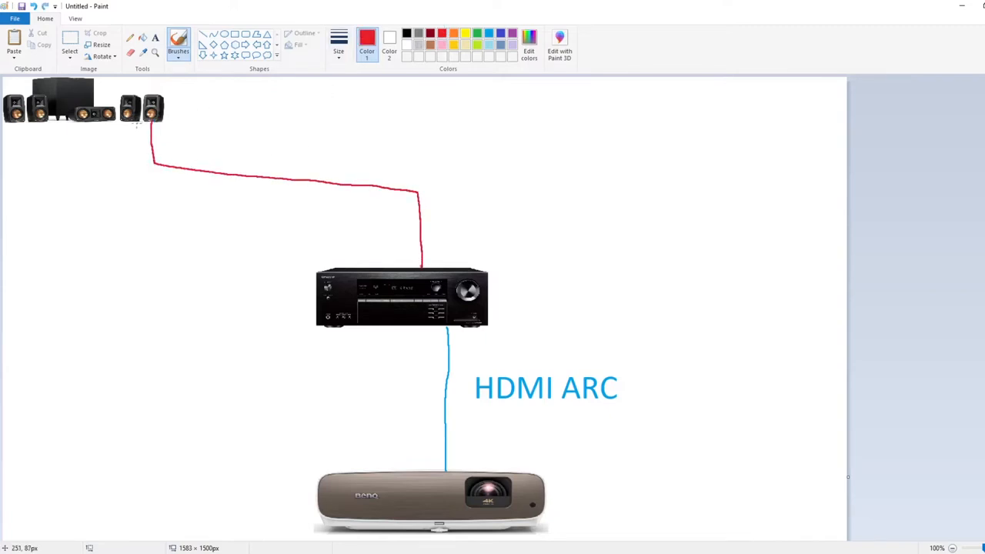
{"action": "left_click_drag", "start_coordinate": [142, 123], "coordinate": [404, 262]}
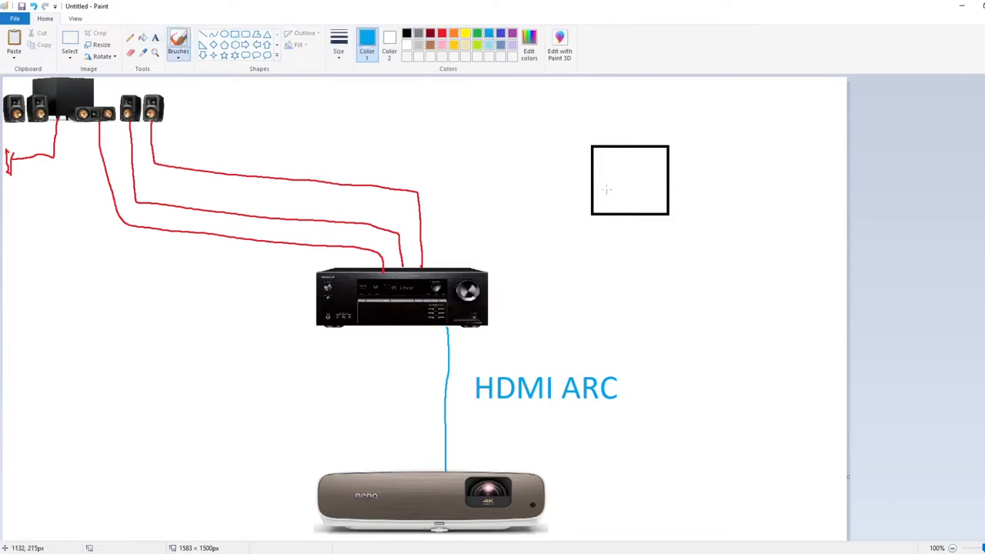
Draw a blue line from the receiver to the black square and label it 'HDMI 2'
{"action": "left_click_drag", "start_coordinate": [616, 215], "coordinate": [503, 343]}
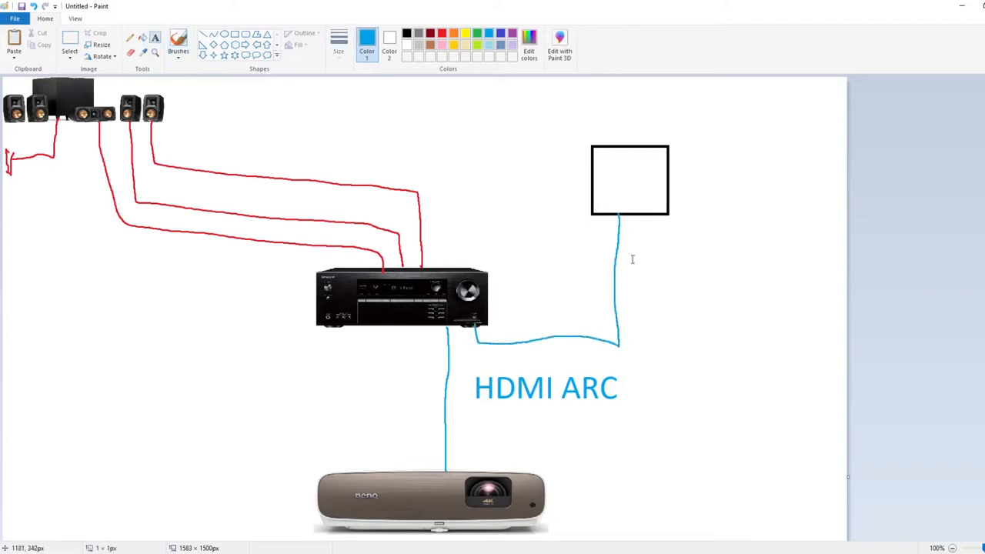
{"action": "type", "text": "HD"}
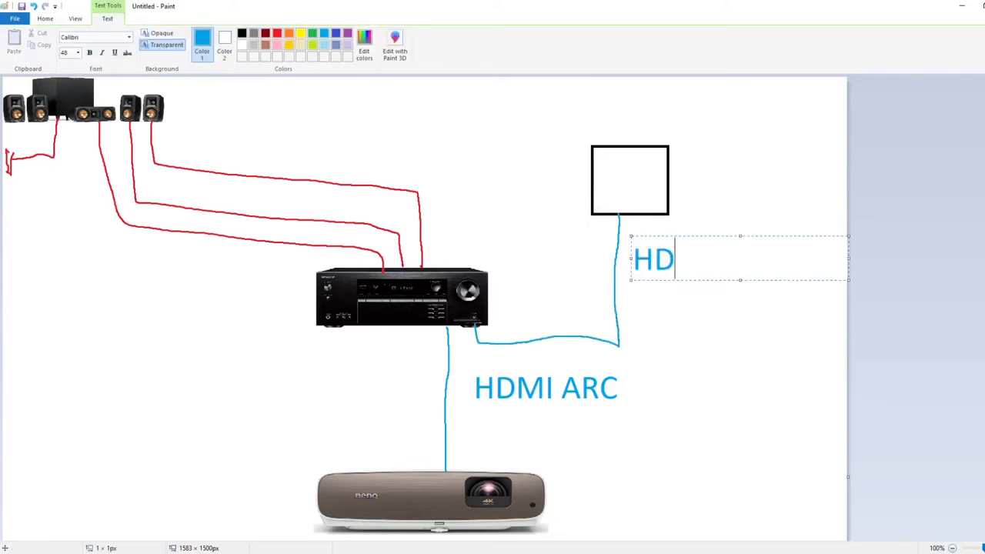
{"action": "type", "text": "MI 2"}
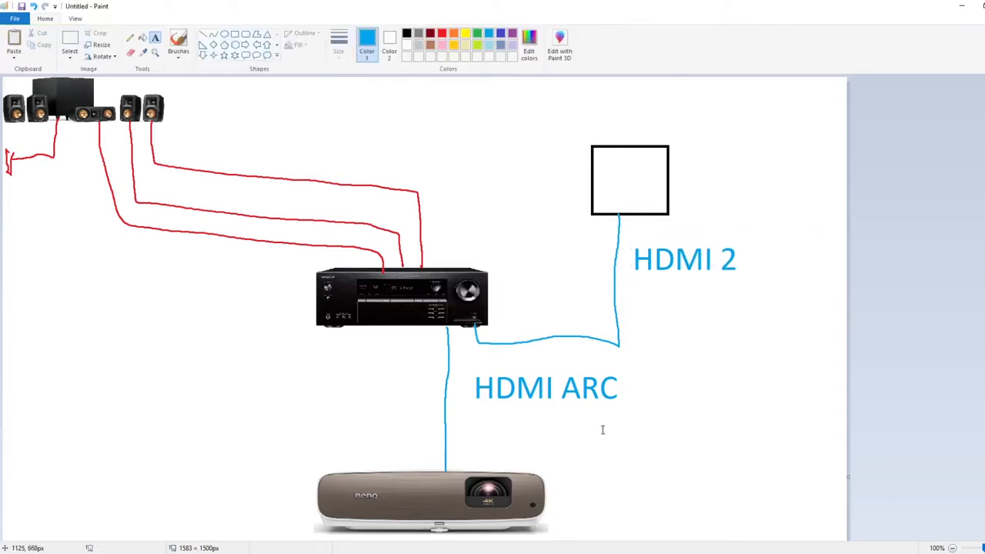
{"action": "mouse_move", "coordinate": [562, 348]}
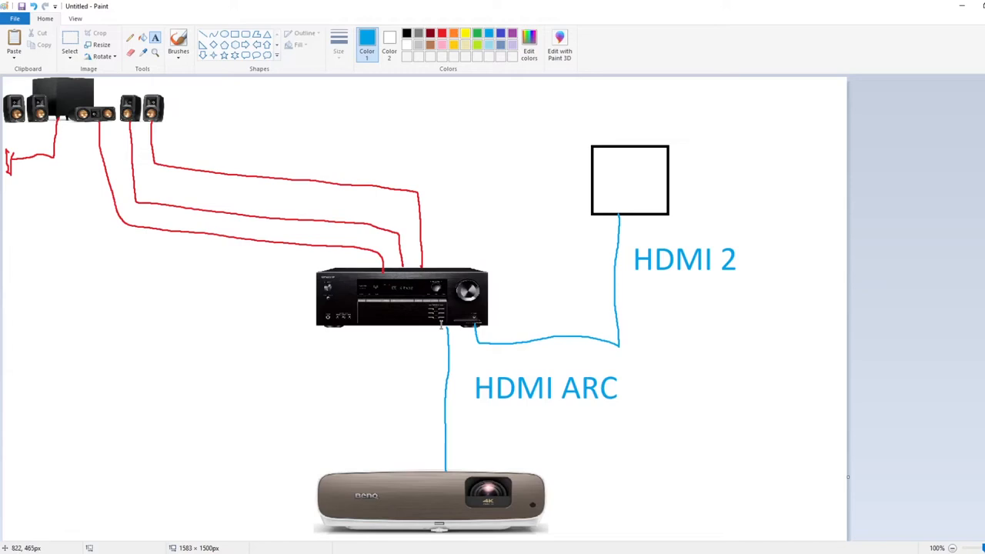
{"action": "mouse_move", "coordinate": [547, 321]}
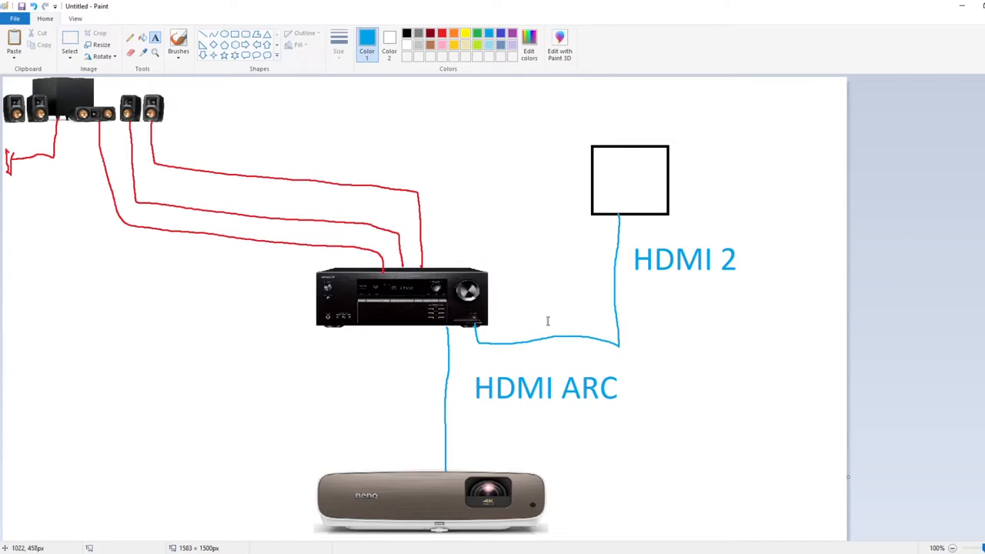
{"action": "mouse_move", "coordinate": [527, 380]}
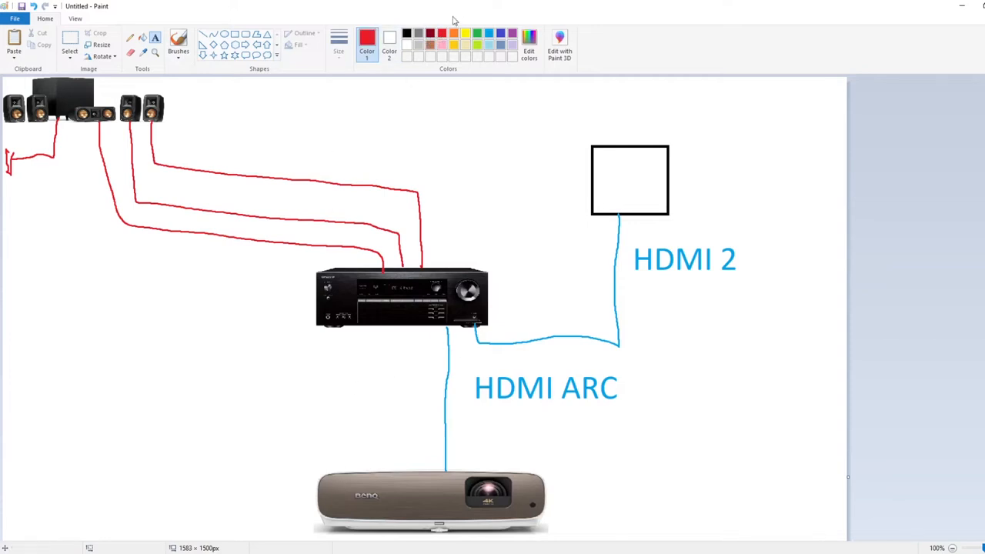
{"action": "left_click", "coordinate": [178, 44]}
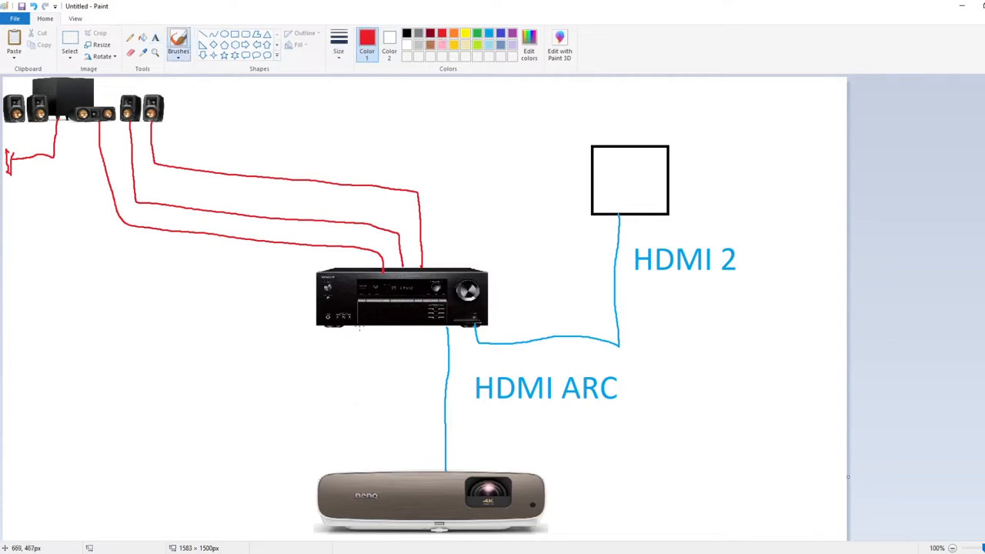
{"action": "left_click_drag", "start_coordinate": [358, 327], "coordinate": [373, 473]}
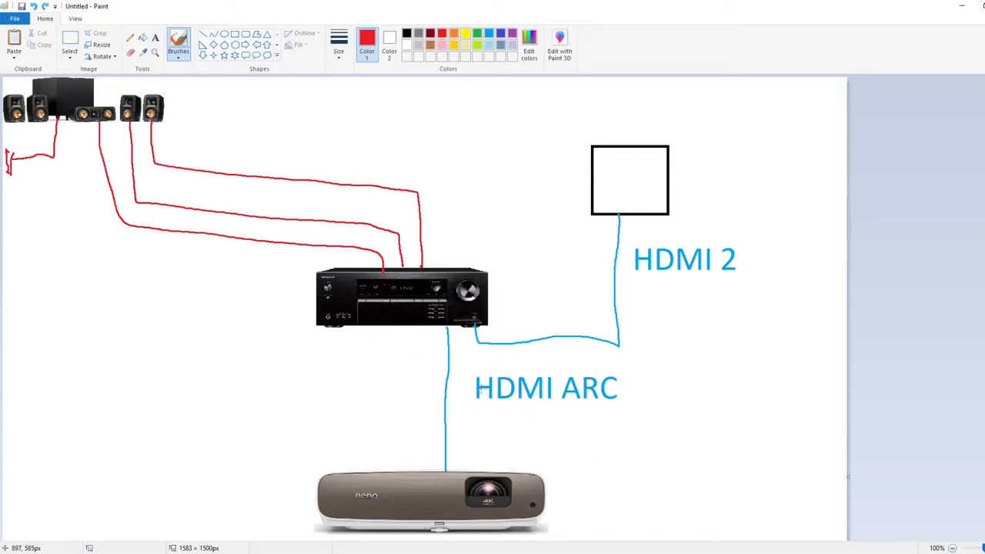
{"action": "mouse_move", "coordinate": [483, 446]}
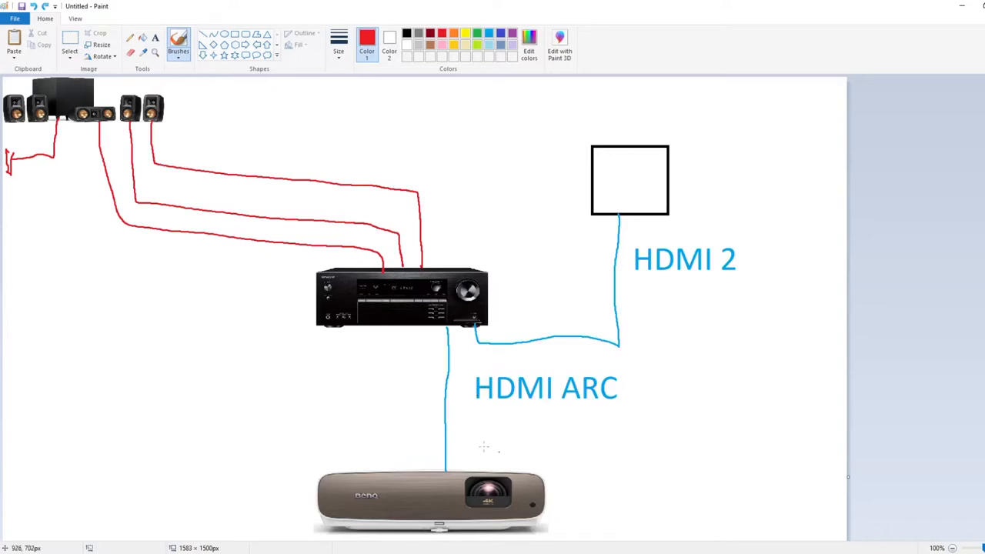
{"action": "mouse_move", "coordinate": [356, 338]}
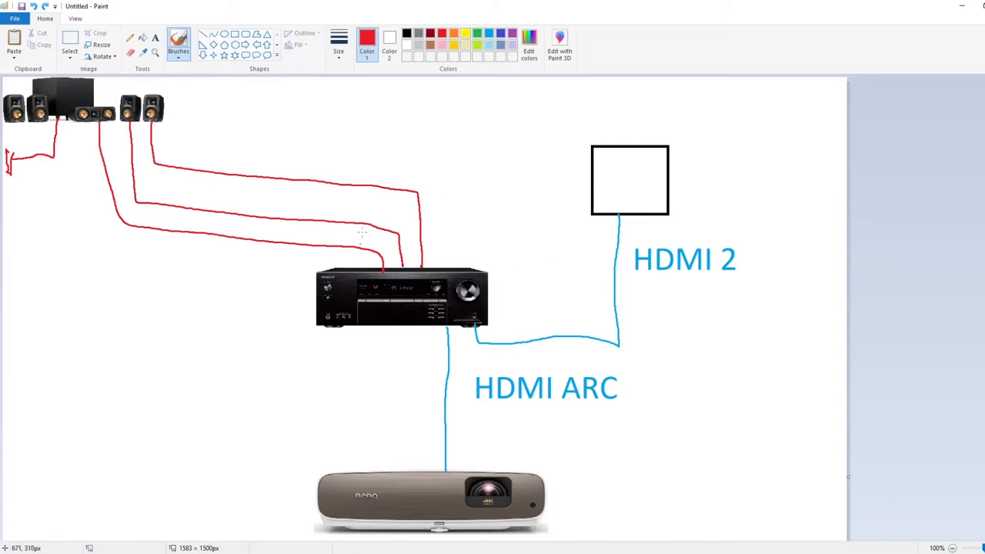
Outline a tall red box at the right and wire it in red to the receiver
{"action": "left_click_drag", "start_coordinate": [737, 114], "coordinate": [739, 233]}
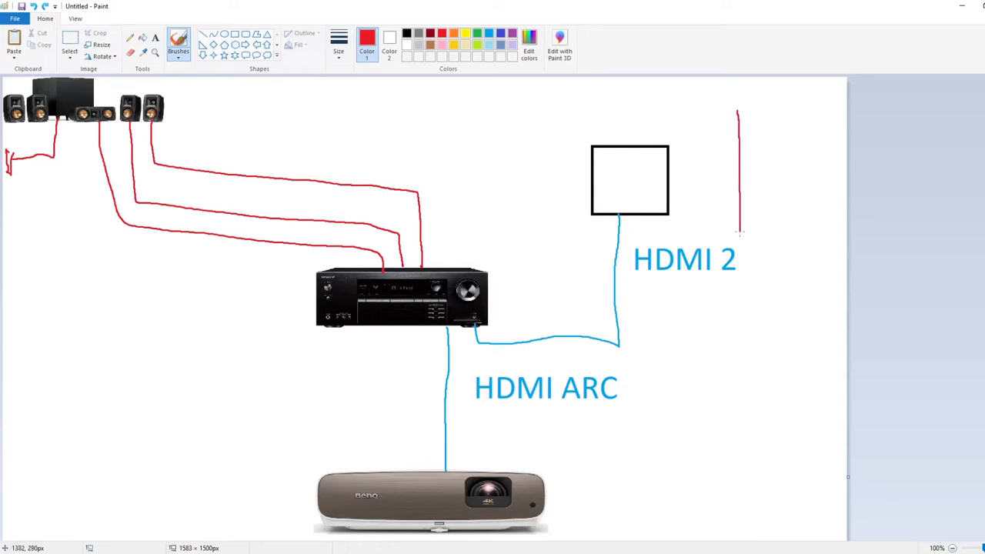
{"action": "left_click_drag", "start_coordinate": [738, 112], "coordinate": [762, 235]}
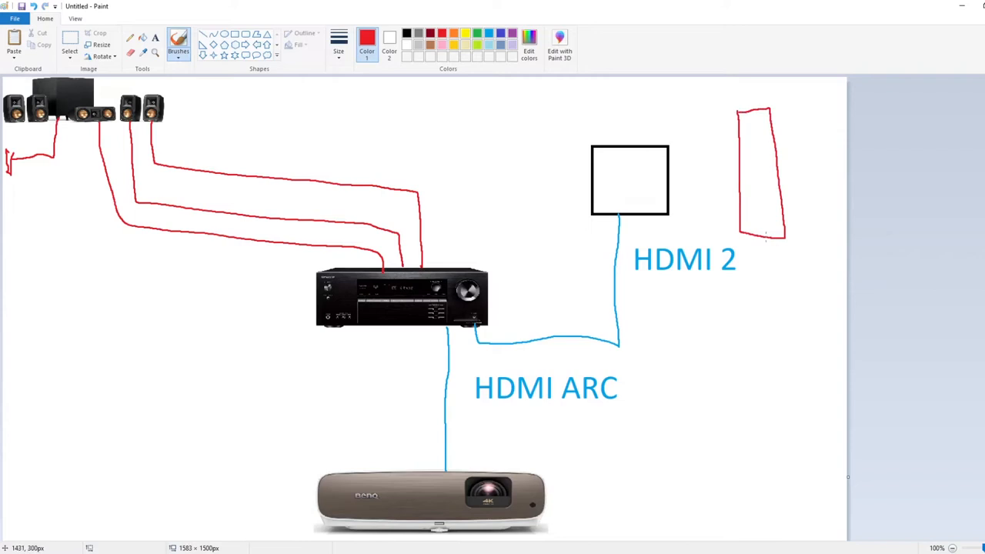
{"action": "left_click_drag", "start_coordinate": [480, 319], "coordinate": [766, 235]}
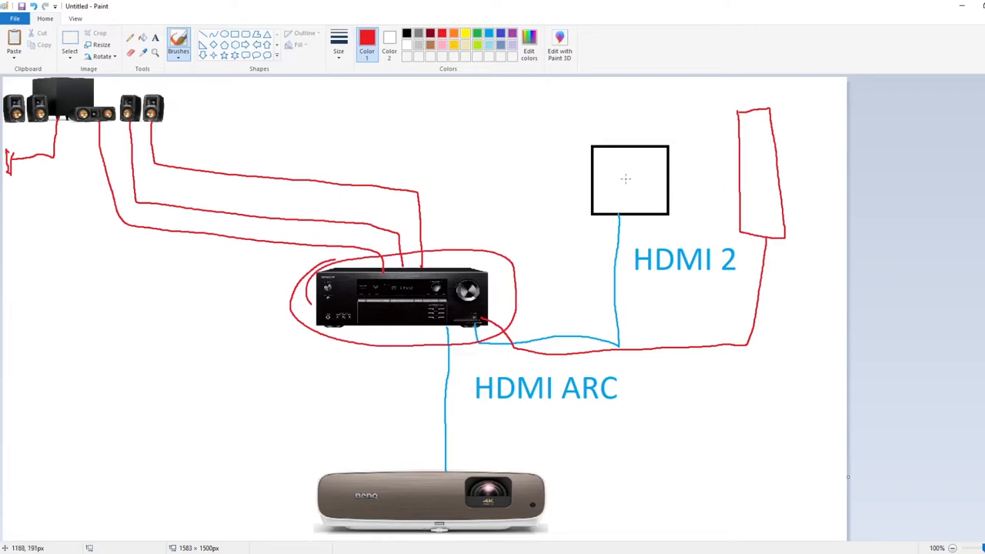
{"action": "mouse_move", "coordinate": [770, 167]}
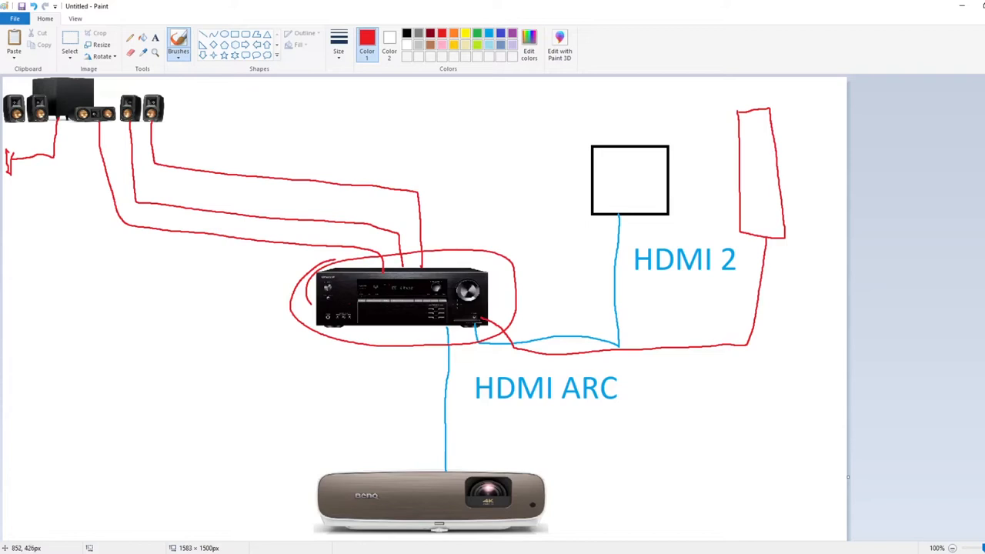
{"action": "mouse_move", "coordinate": [458, 304]}
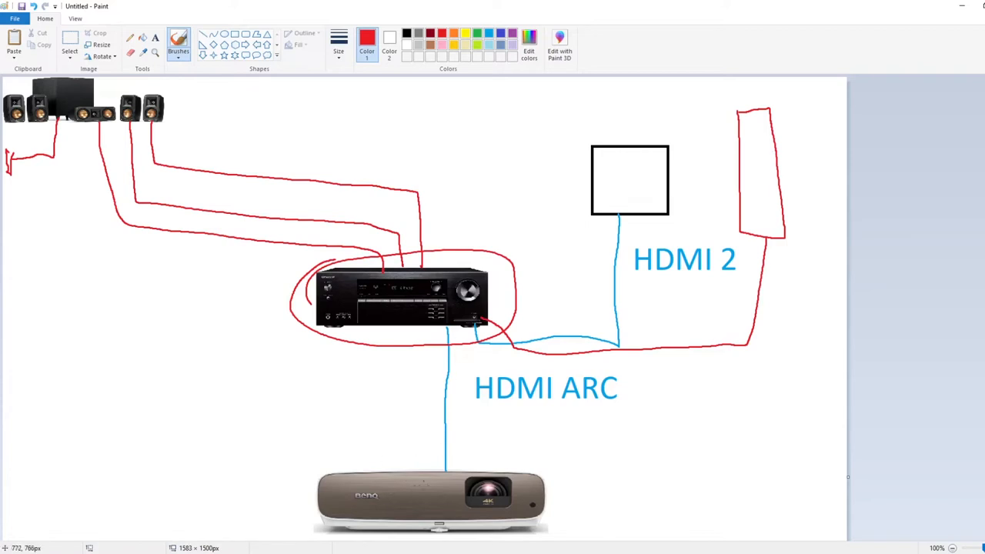